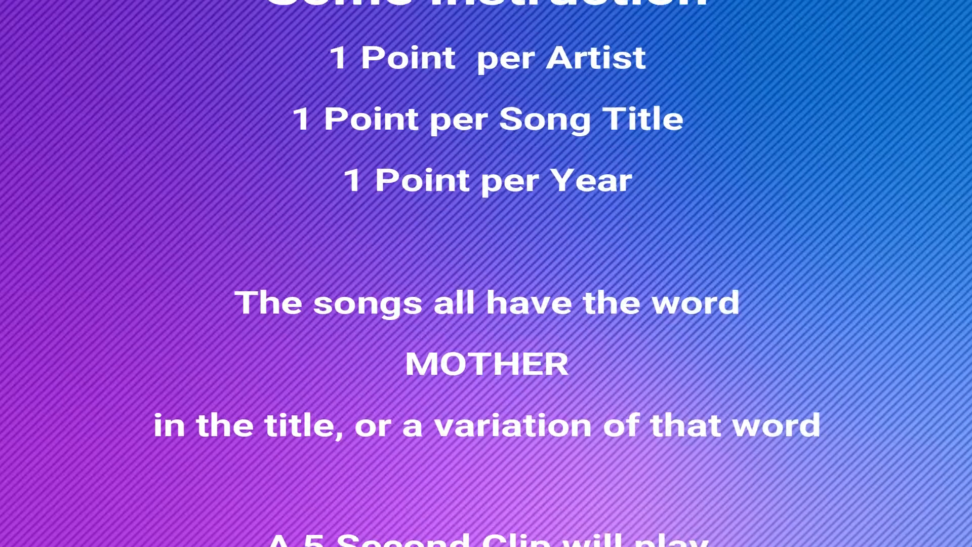
scroll("down", 3)
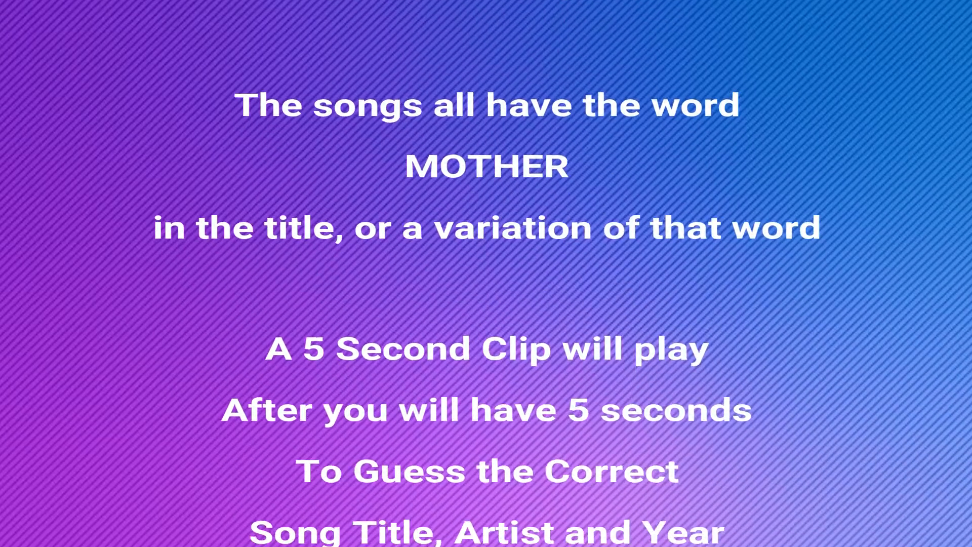